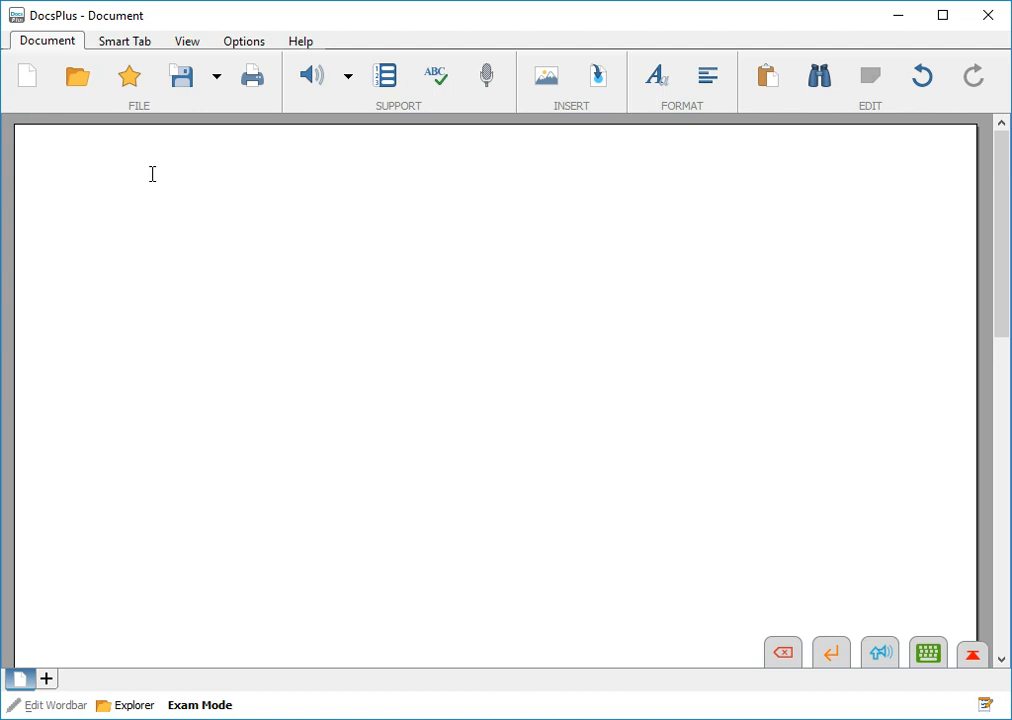
Type "My name is Niamh." at the top of the blank page
click(88, 184)
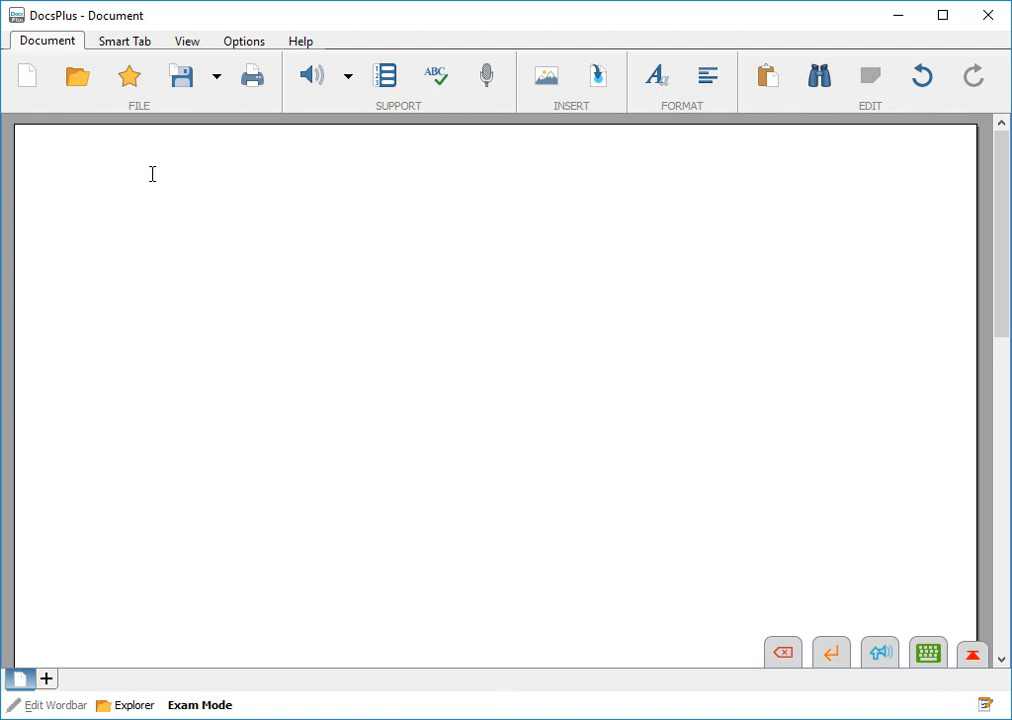
click(88, 184)
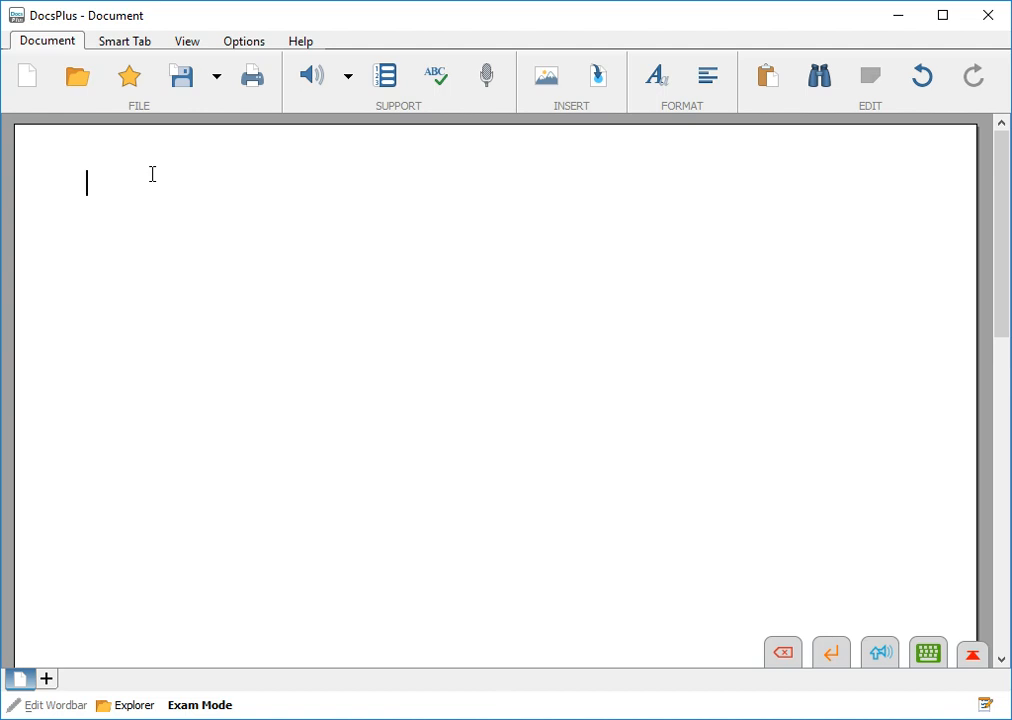
text(my)
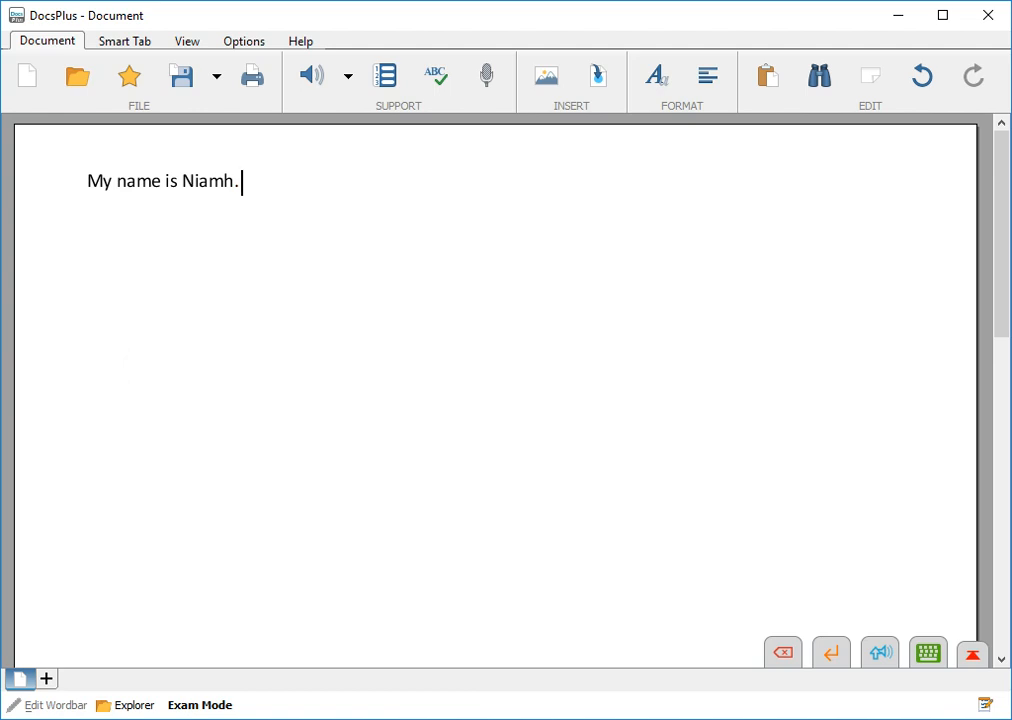
mouse_move(156, 172)
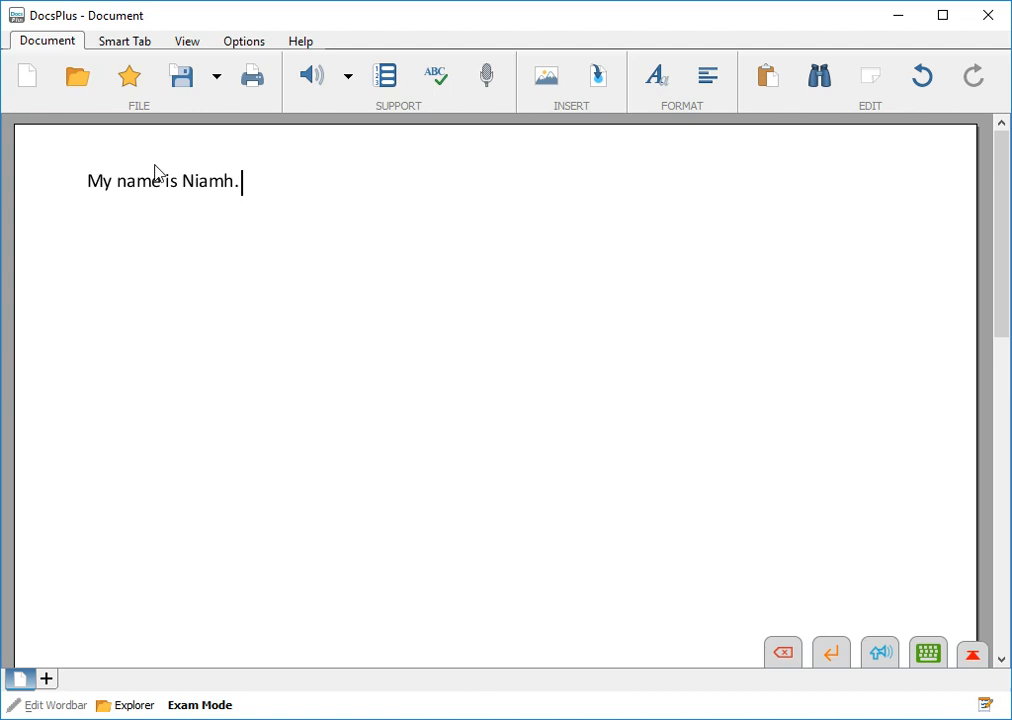
Add "niamh" to the Word Pool from the Options settings
click(244, 40)
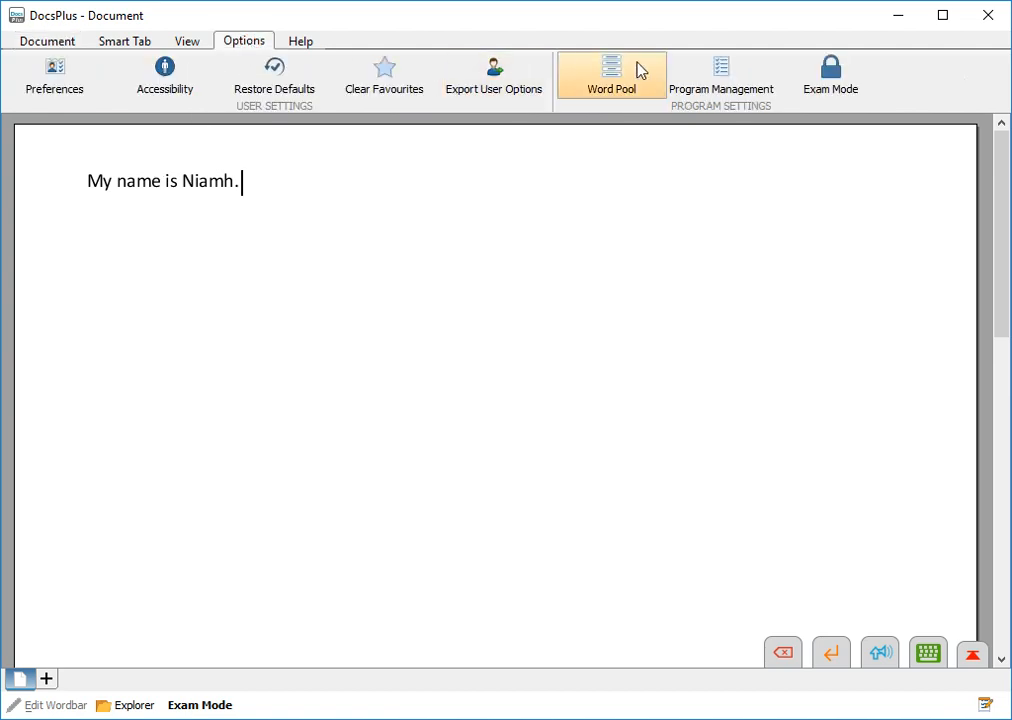
click(612, 76)
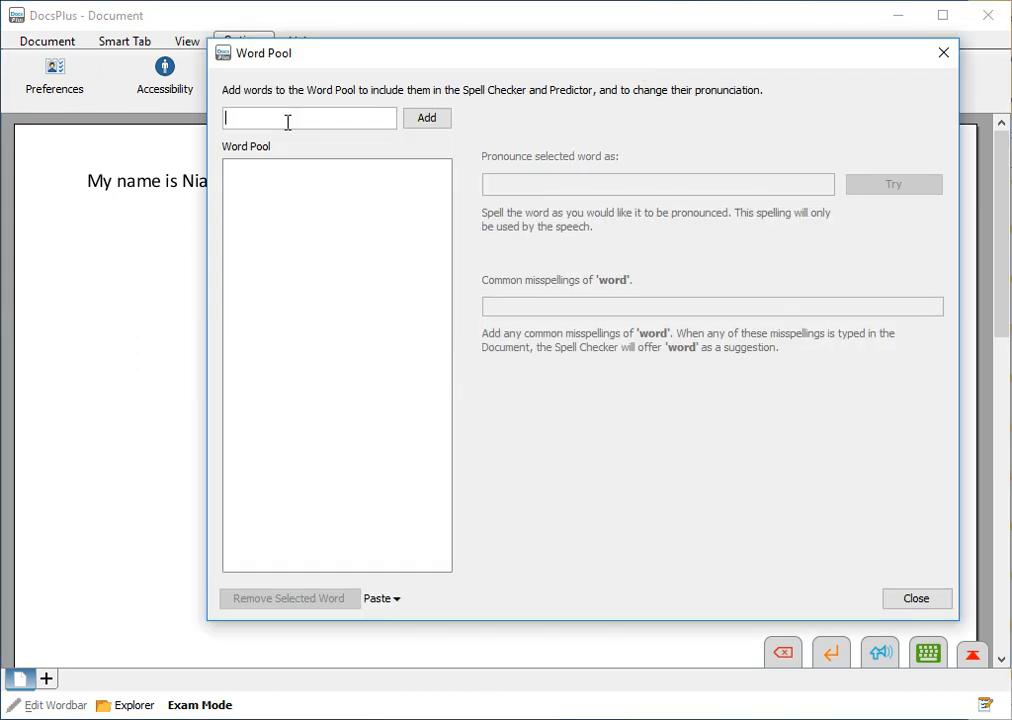
text(niamh)
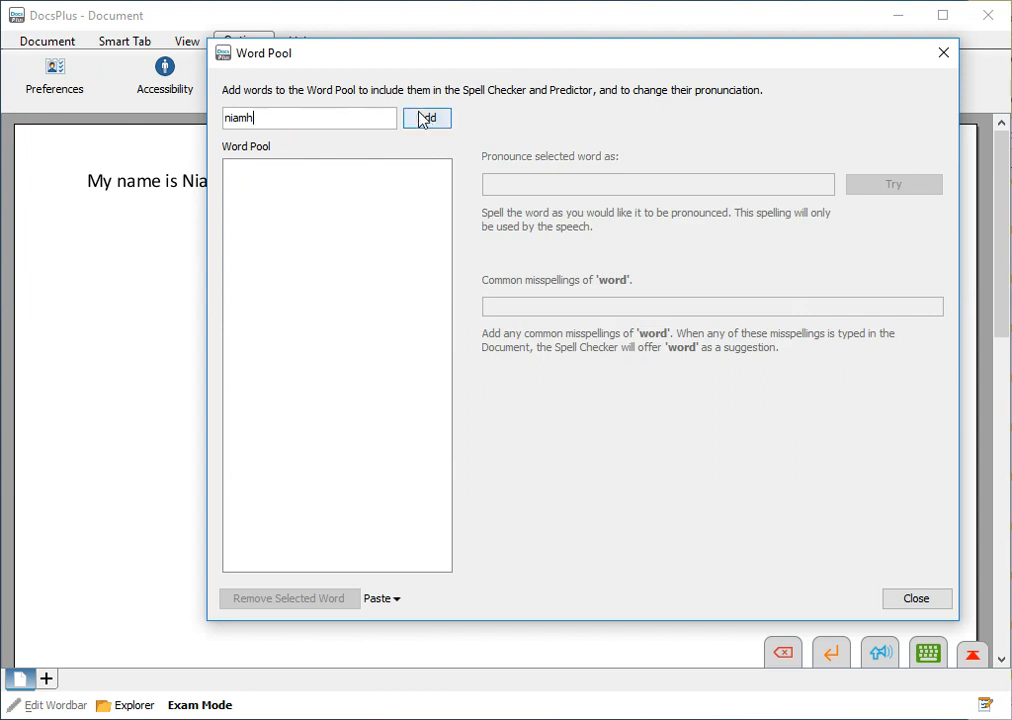
click(428, 116)
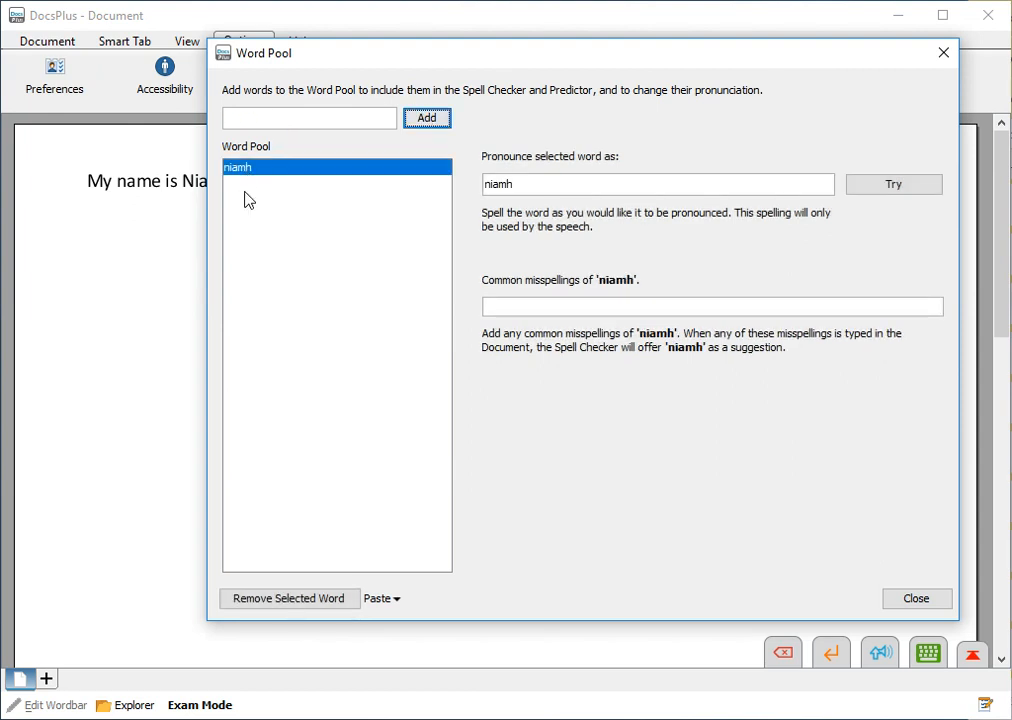
mouse_move(256, 172)
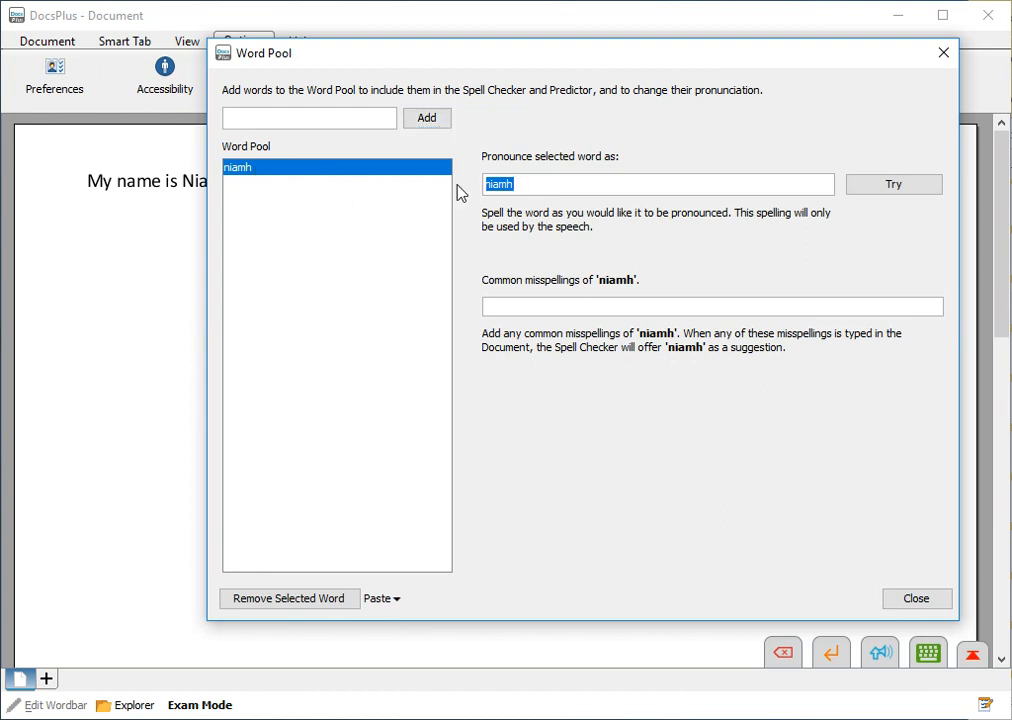
Set niamh's pronunciation to "neev" and its common misspellings to "niv neev"
text(n)
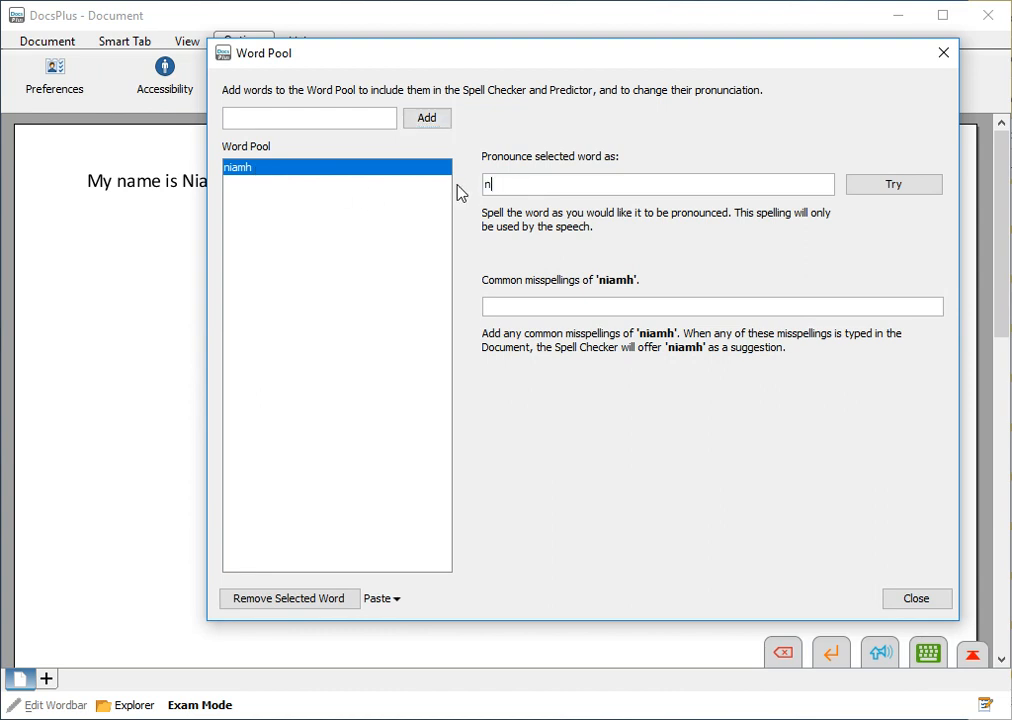
text(eev)
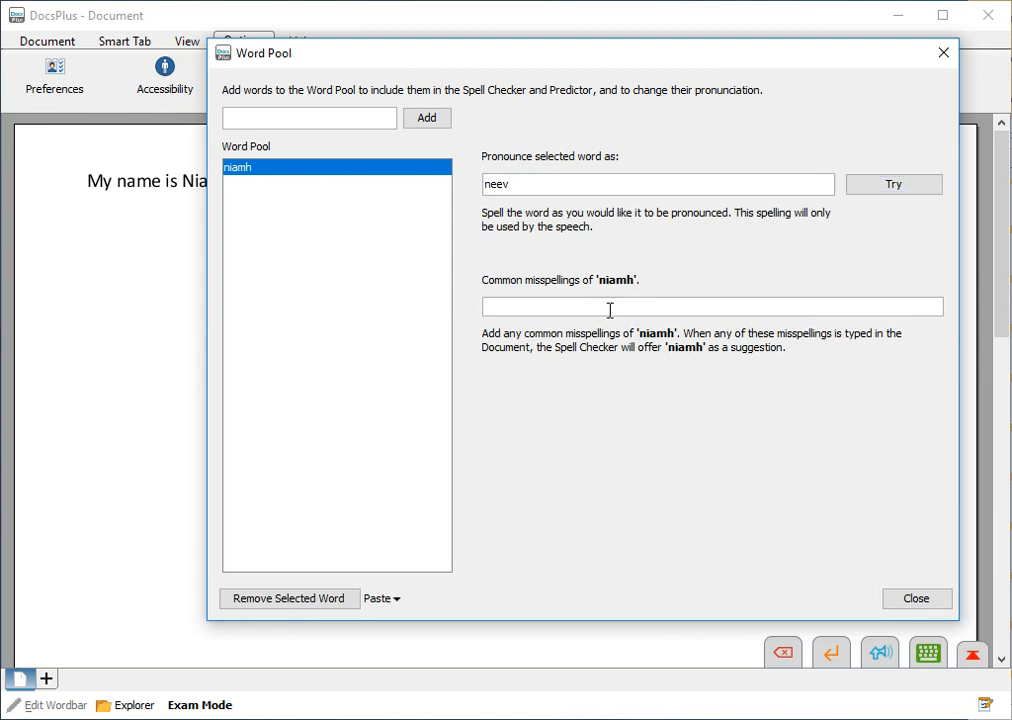
text(niv)
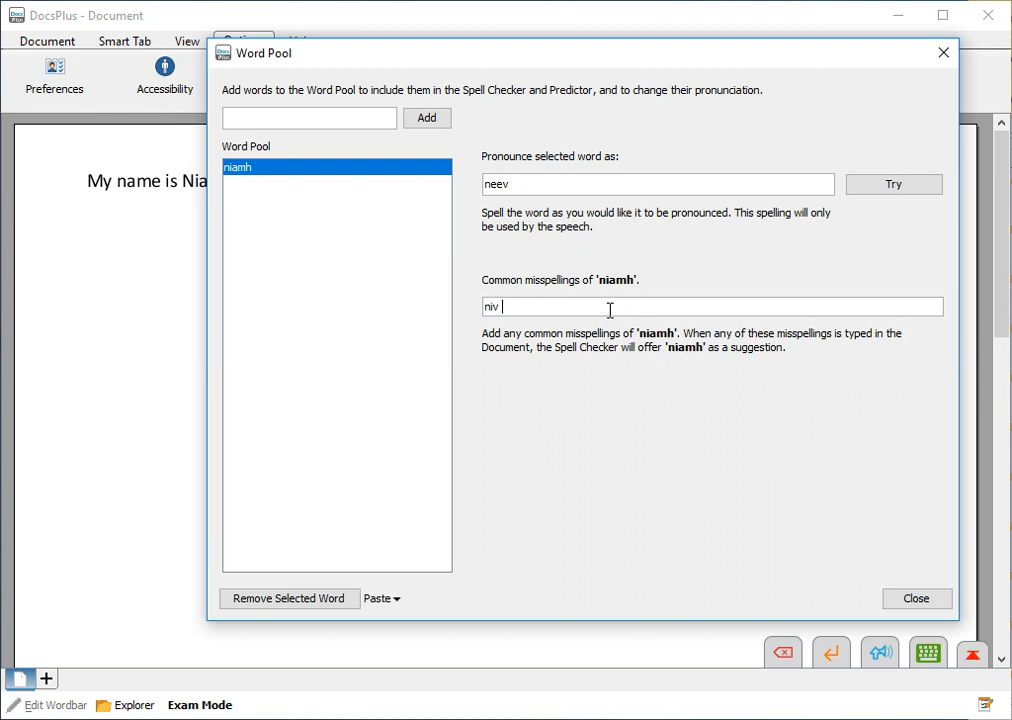
text(neev)
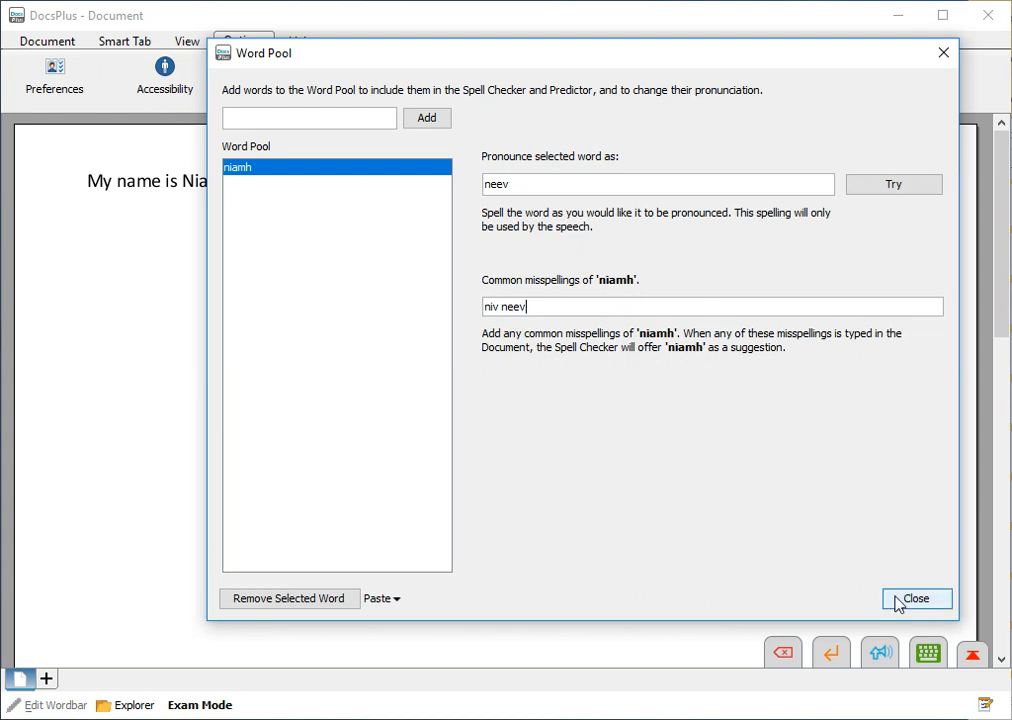
Type "Niv." on a new line and accept the spell checker's correction to "Niamh"
click(916, 598)
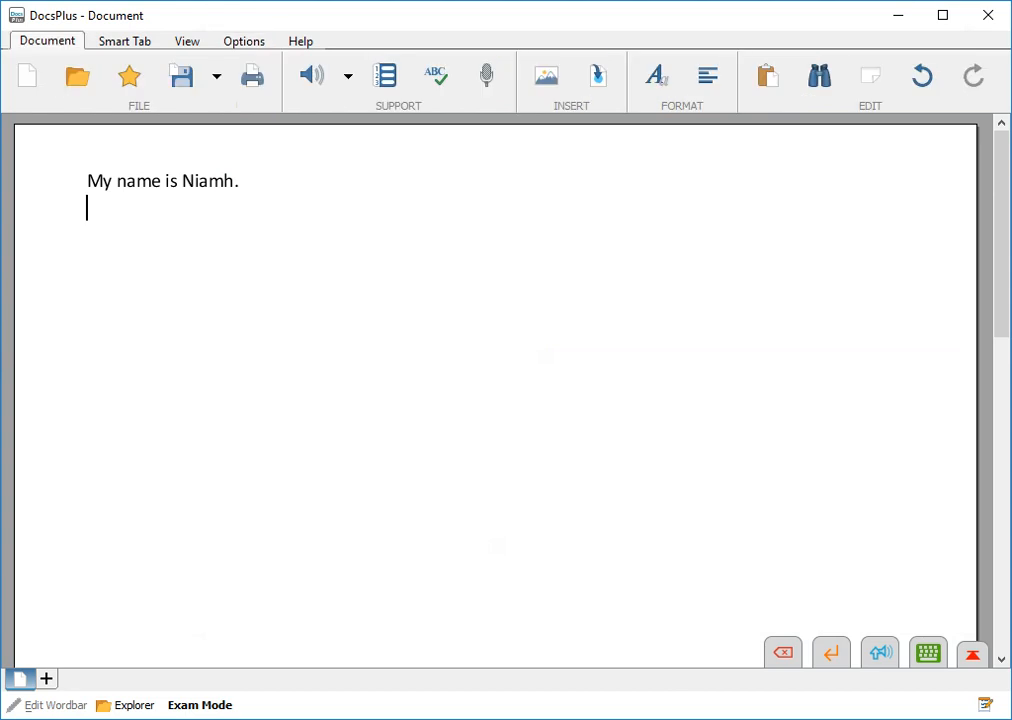
text(ni)
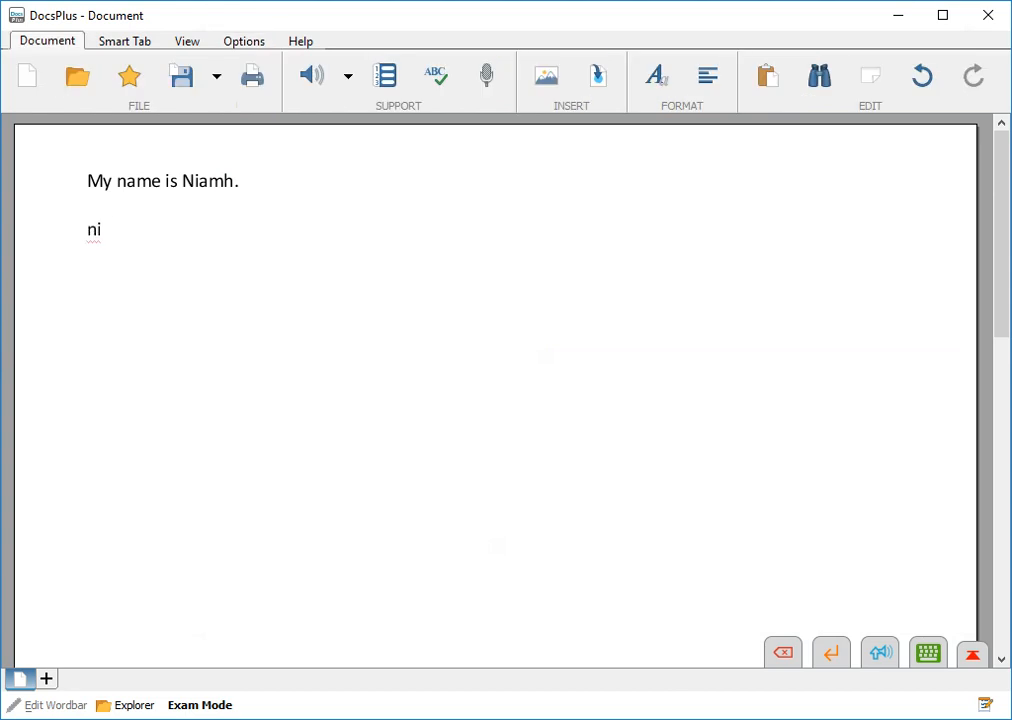
text(v.)
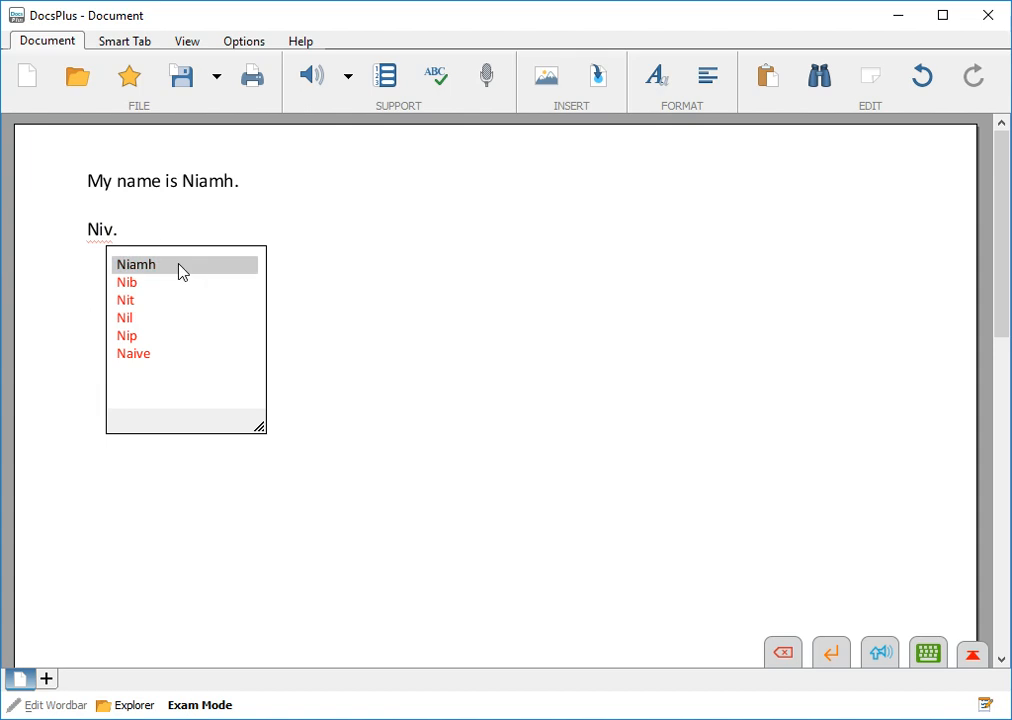
click(136, 264)
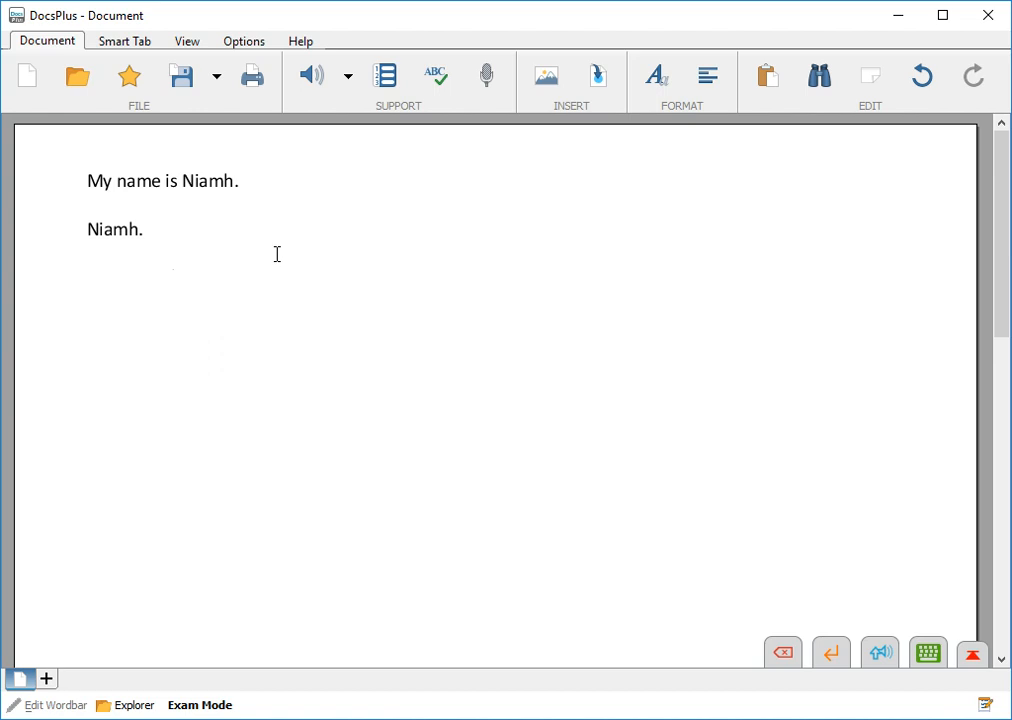